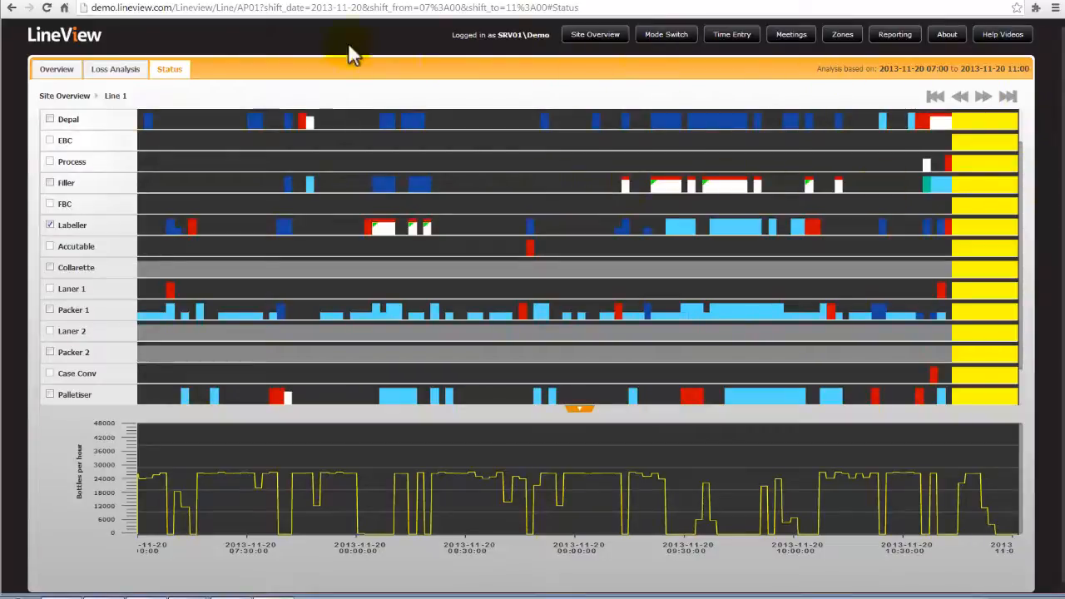
{"action": "mouse_move", "coordinate": [153, 109]}
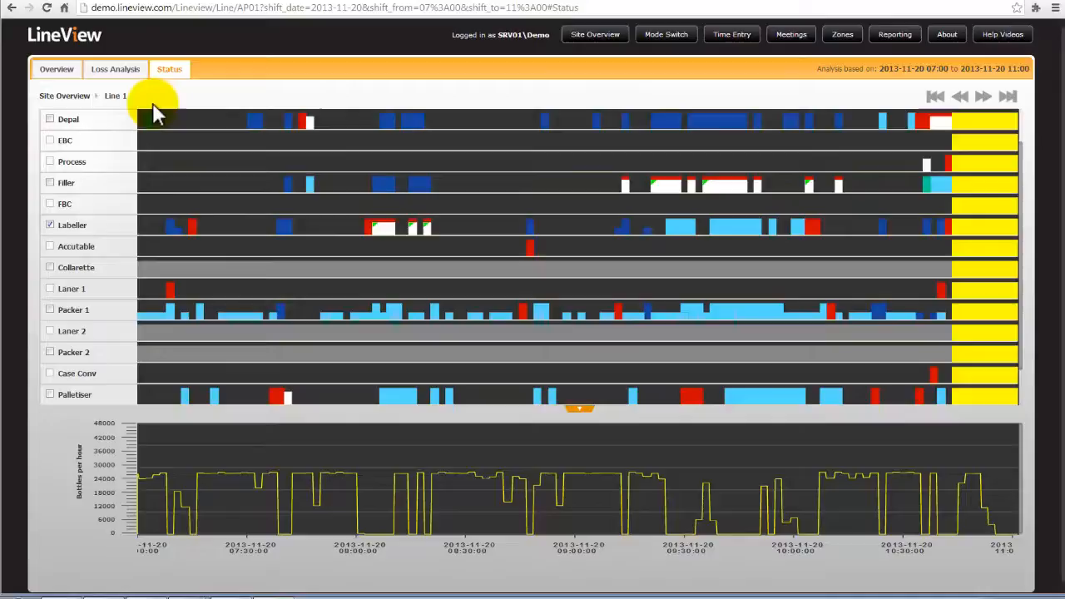
{"action": "mouse_move", "coordinate": [123, 146]}
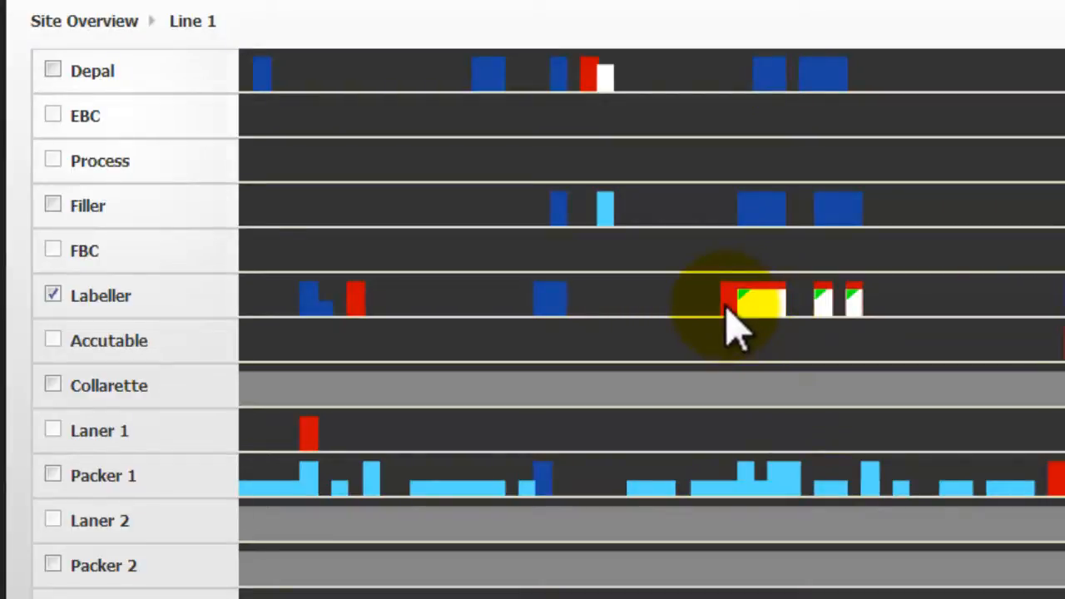
{"action": "mouse_move", "coordinate": [774, 325]}
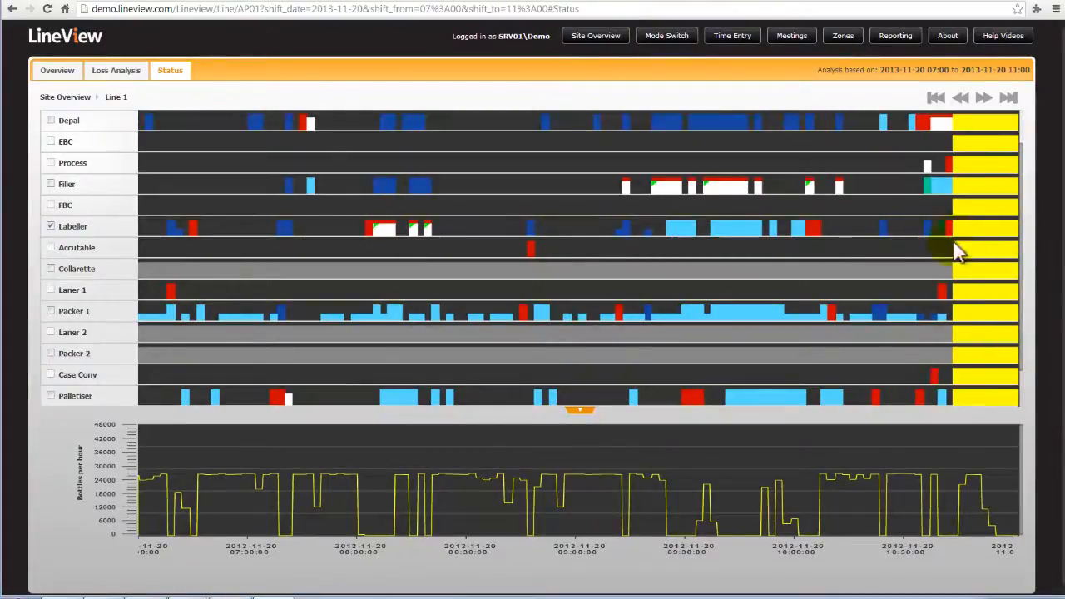
{"action": "mouse_move", "coordinate": [890, 279]}
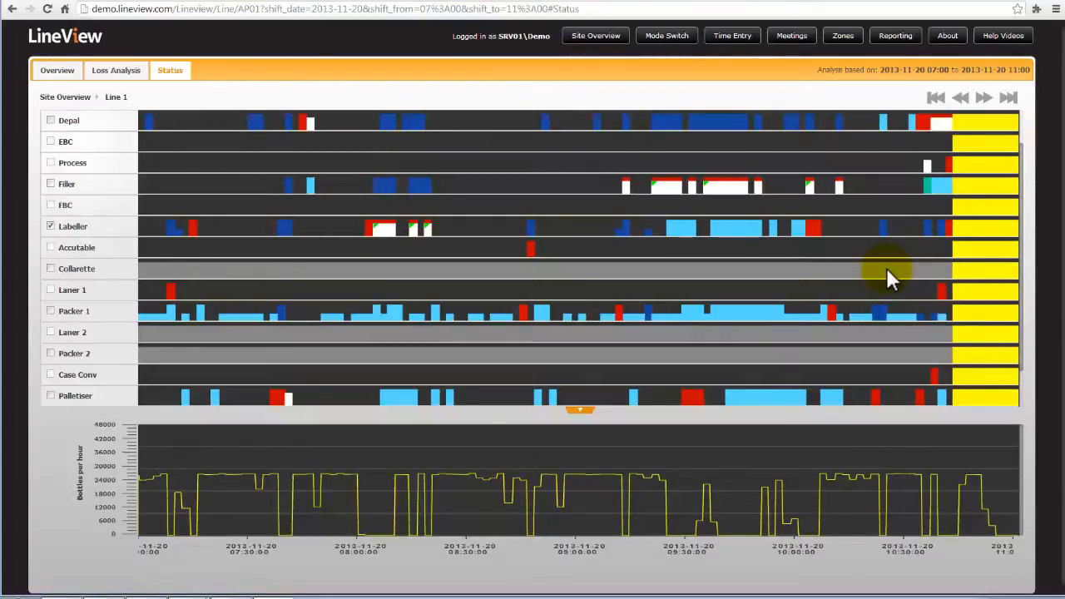
{"action": "mouse_move", "coordinate": [408, 266]}
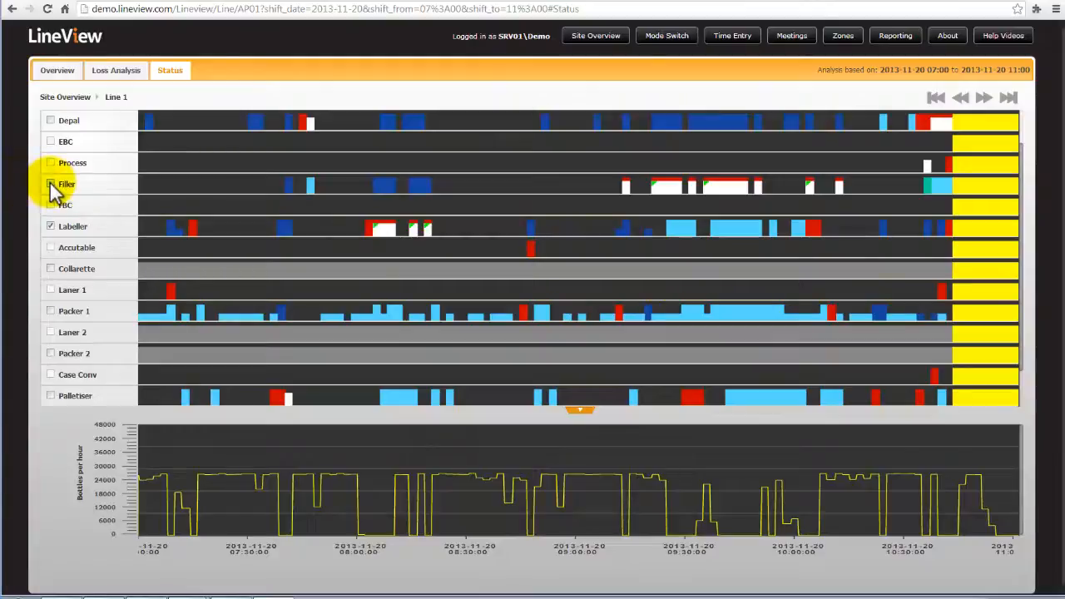
Plot the Filler's speed on the trend chart and show the 08:46 machine-unavailable stop's details.
{"action": "left_click", "coordinate": [50, 183]}
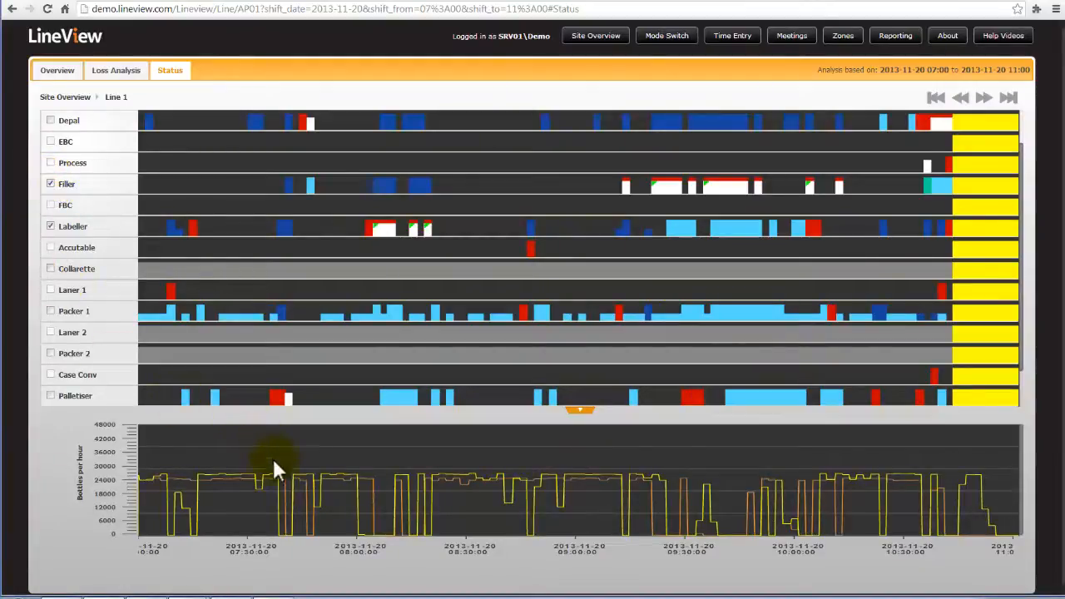
{"action": "left_click", "coordinate": [50, 227]}
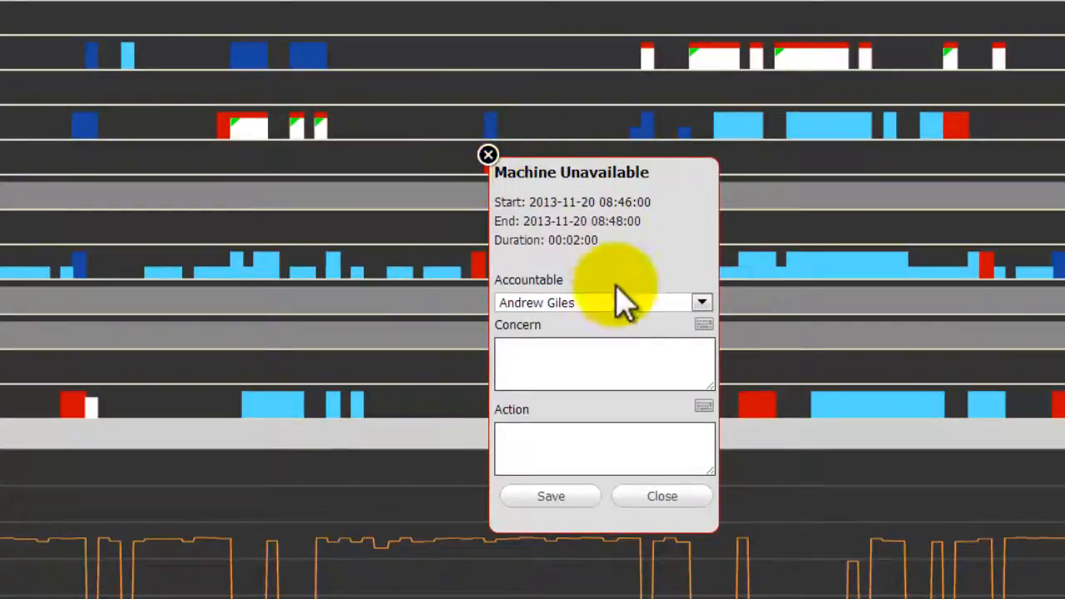
Enter the concern 'tests' on the two-minute stop, save it and close the details.
{"action": "left_click", "coordinate": [704, 325]}
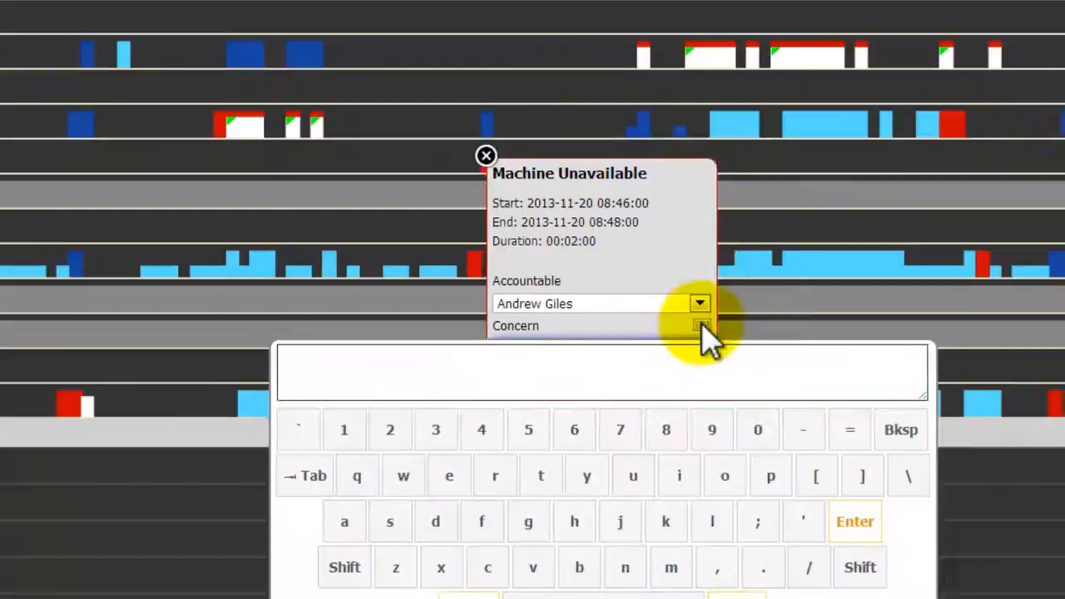
{"action": "left_click", "coordinate": [541, 476]}
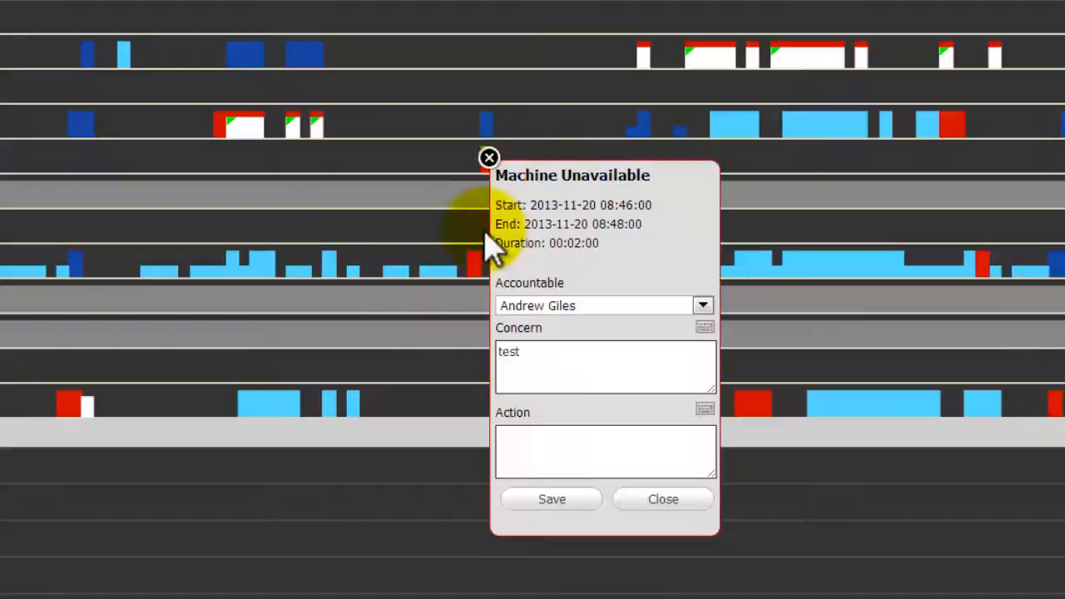
{"action": "type", "text": "s"}
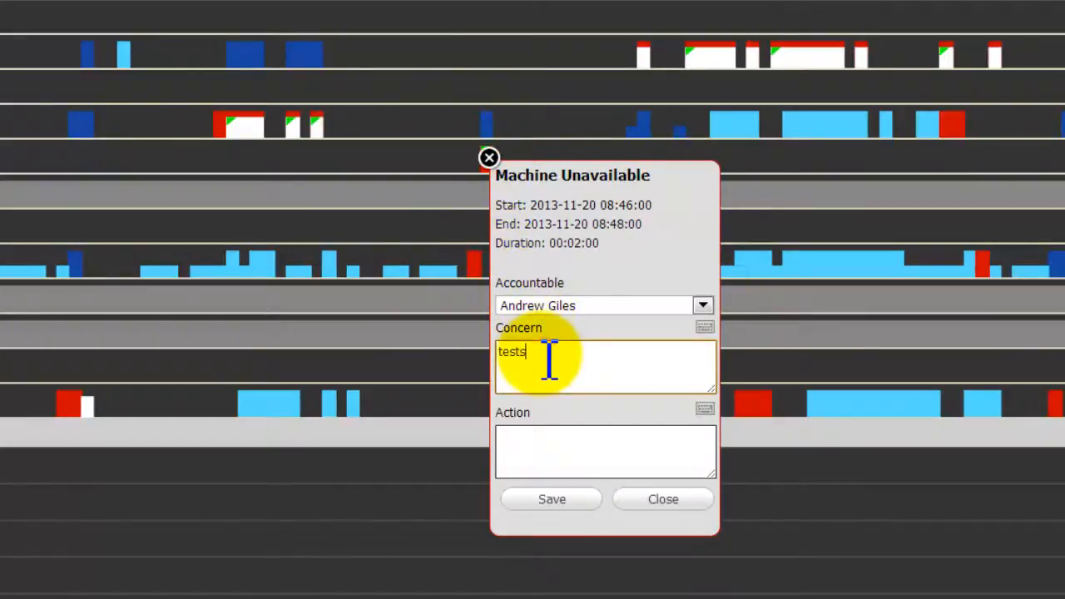
{"action": "left_click", "coordinate": [553, 500]}
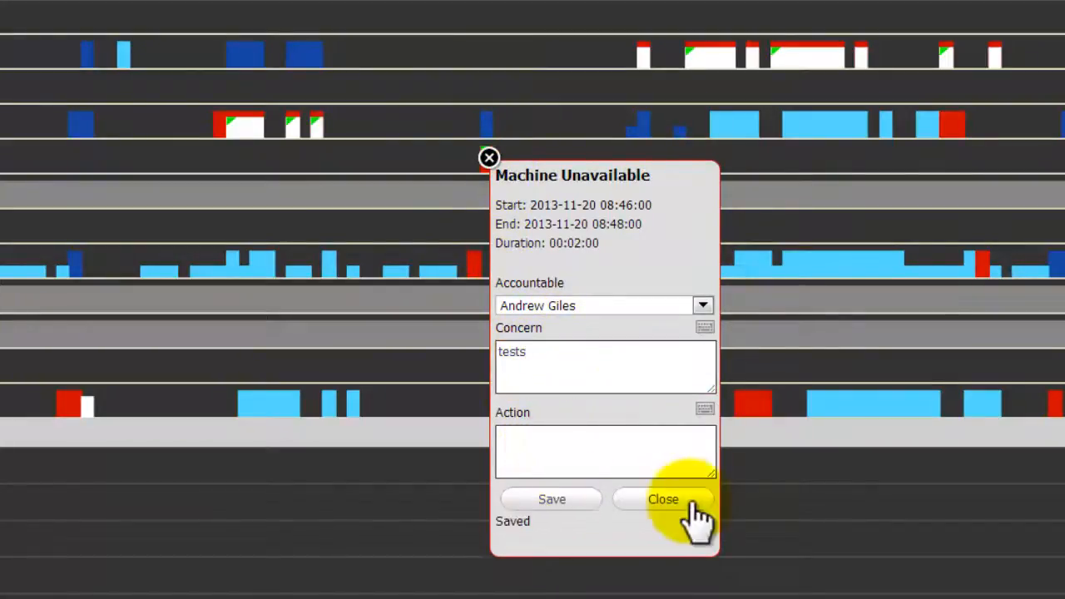
{"action": "left_click", "coordinate": [662, 499]}
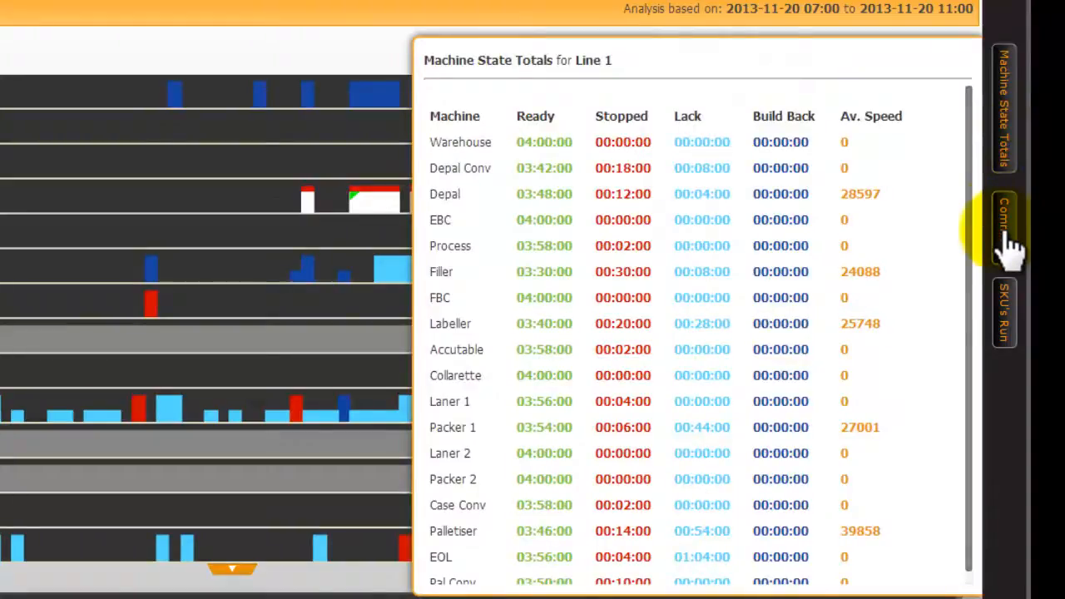
Review the stop comments filtered to the Filler, then show the SKU's Run list.
{"action": "left_click", "coordinate": [1006, 225]}
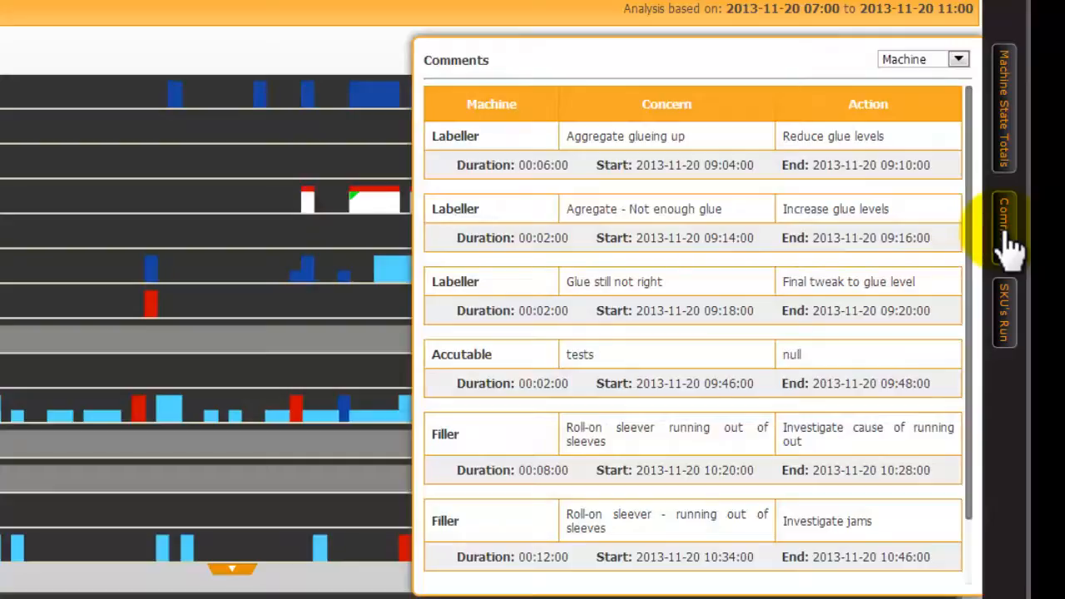
{"action": "left_click", "coordinate": [958, 60]}
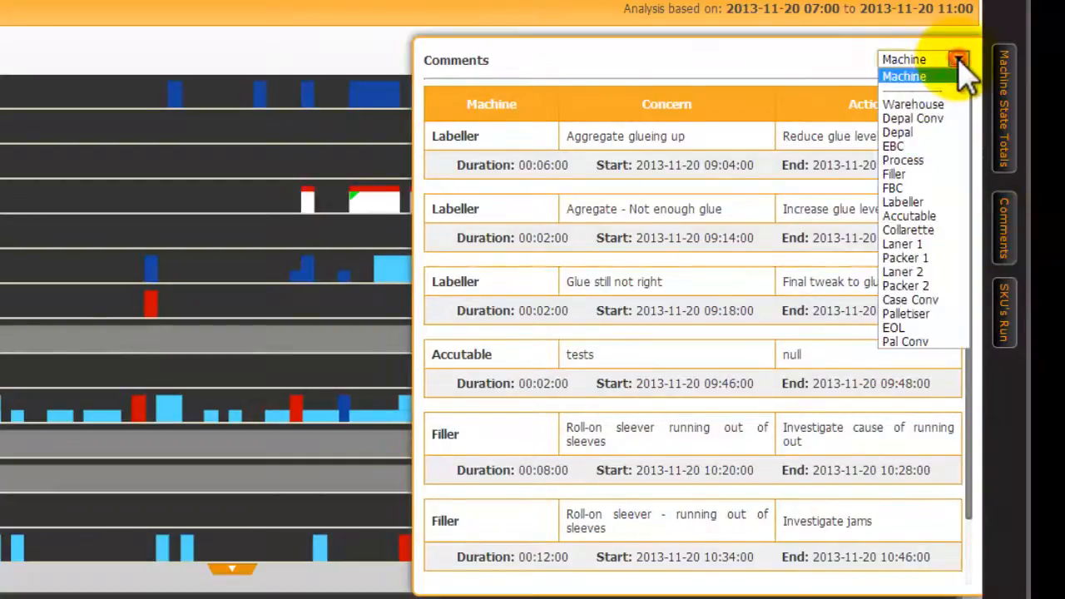
{"action": "left_click", "coordinate": [894, 175]}
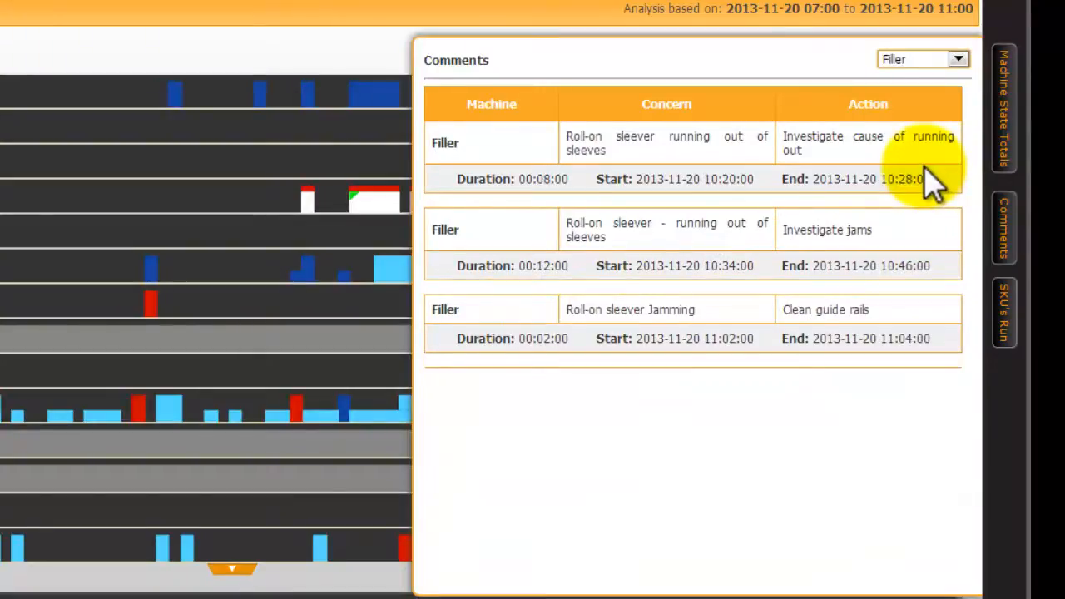
{"action": "left_click", "coordinate": [1005, 313]}
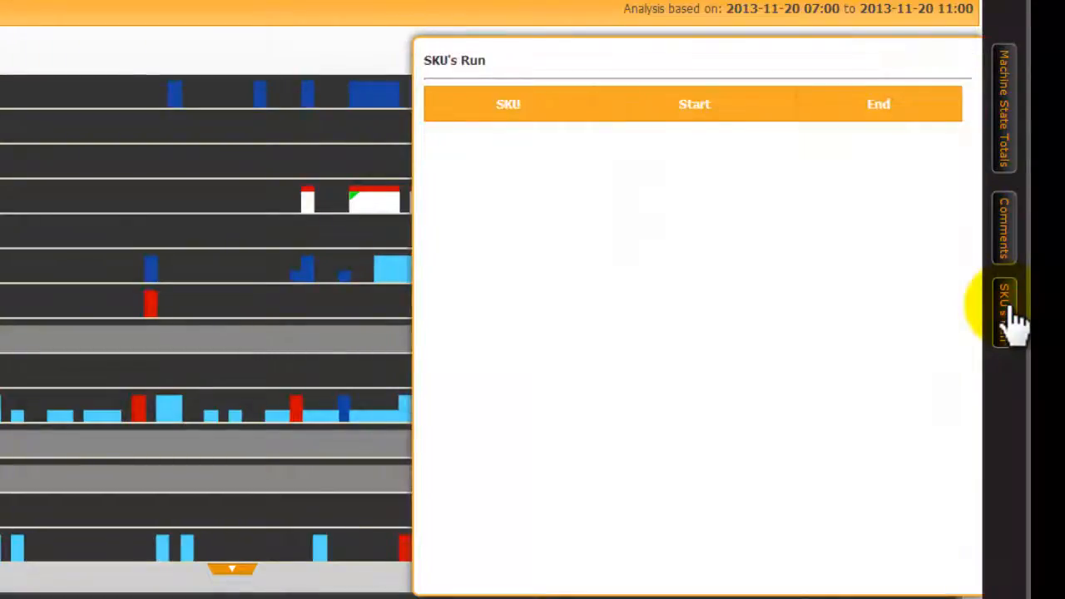
Close the SKU's Run panel to return to Line 1's full status timeline.
{"action": "left_click", "coordinate": [1005, 307]}
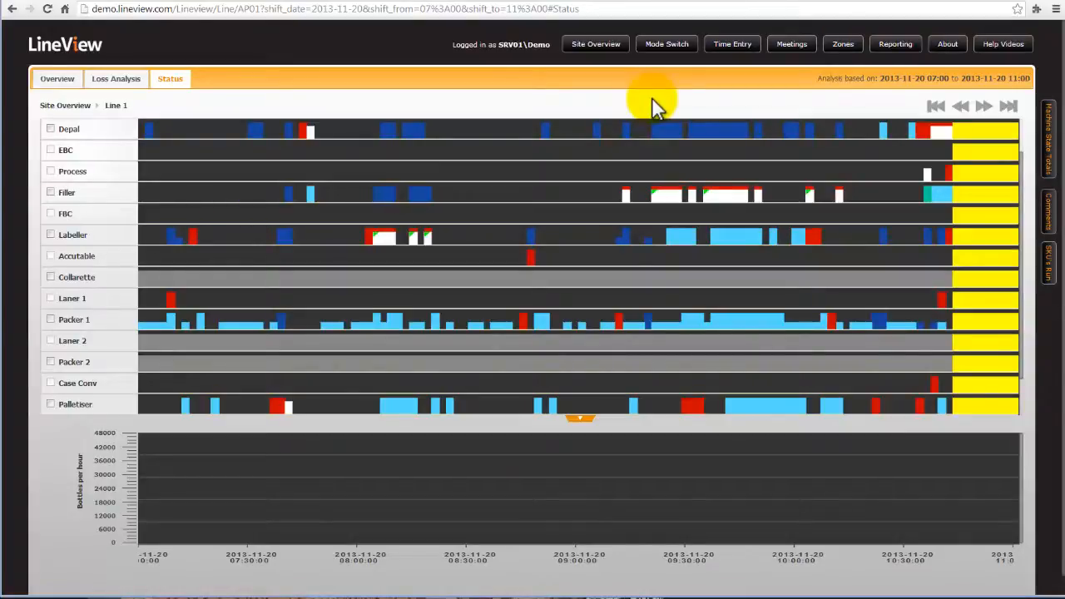
{"action": "mouse_move", "coordinate": [74, 236]}
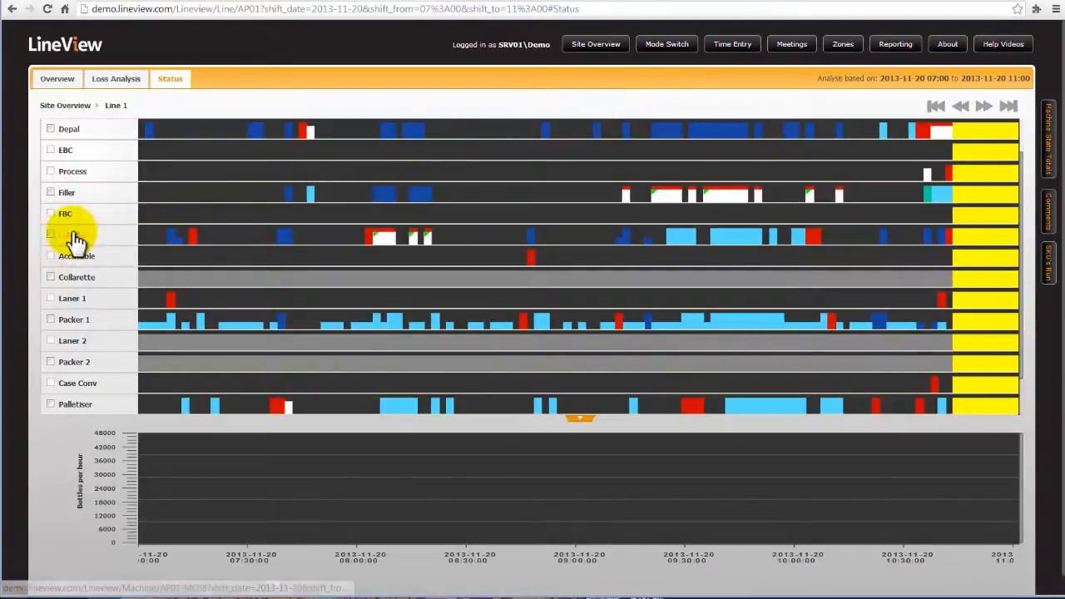